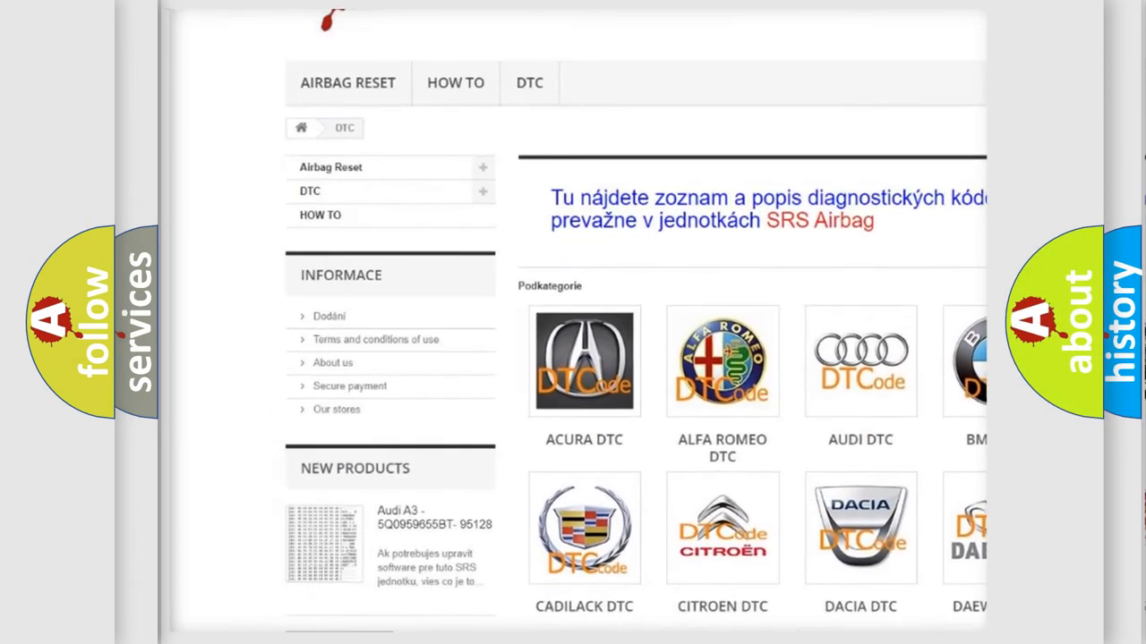
pyautogui.scroll(-3)
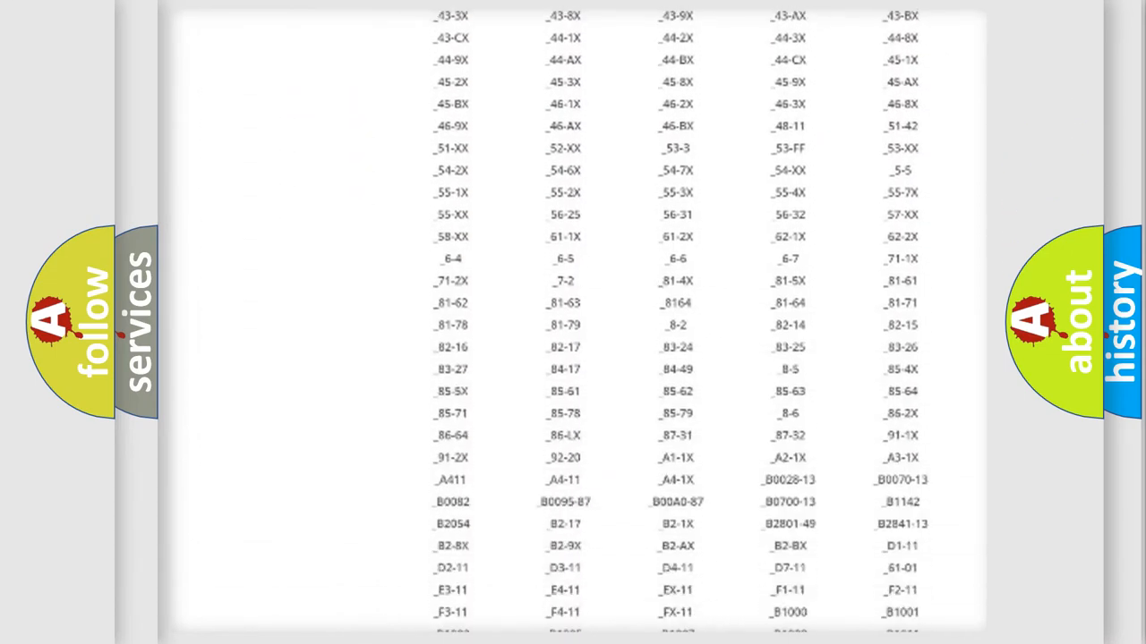
pyautogui.scroll(-3)
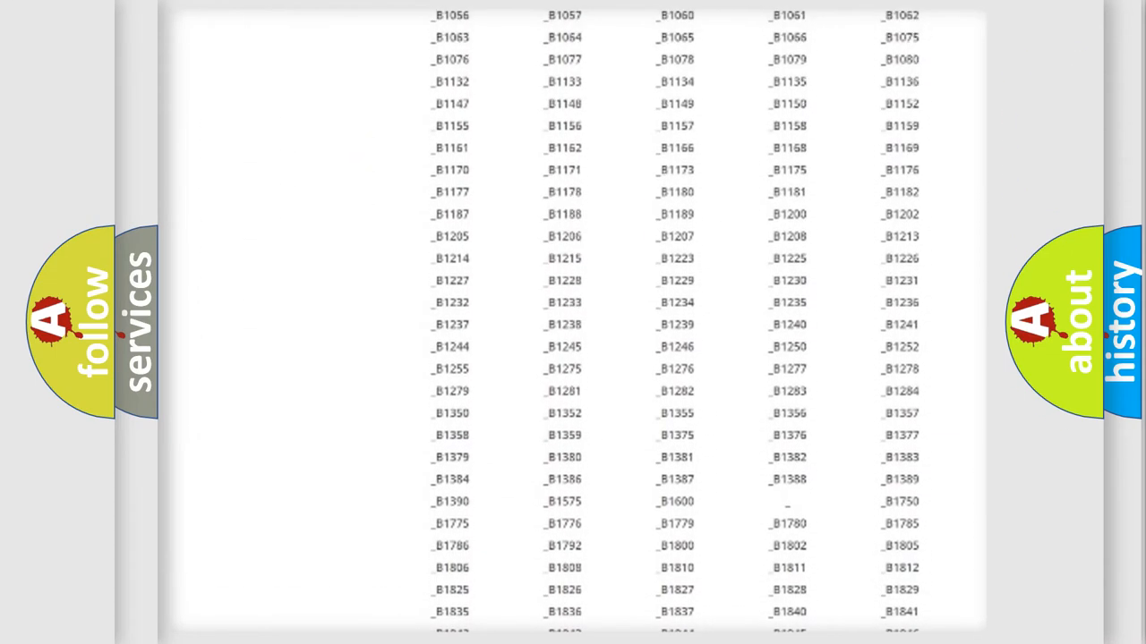